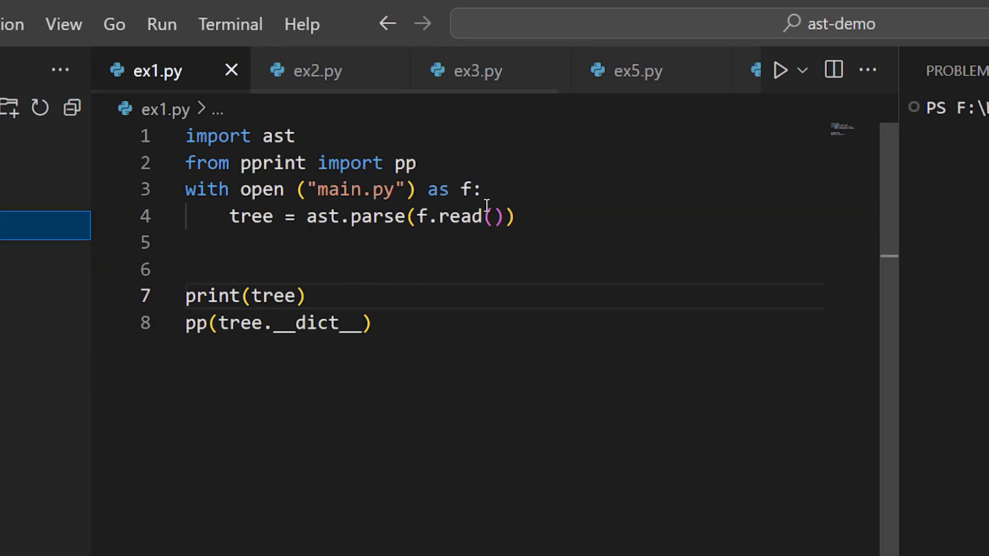
Review ex1.py's parse line and the first body nodes printed from main.py's Module
{"action": "double_click", "coordinate": [252, 217]}
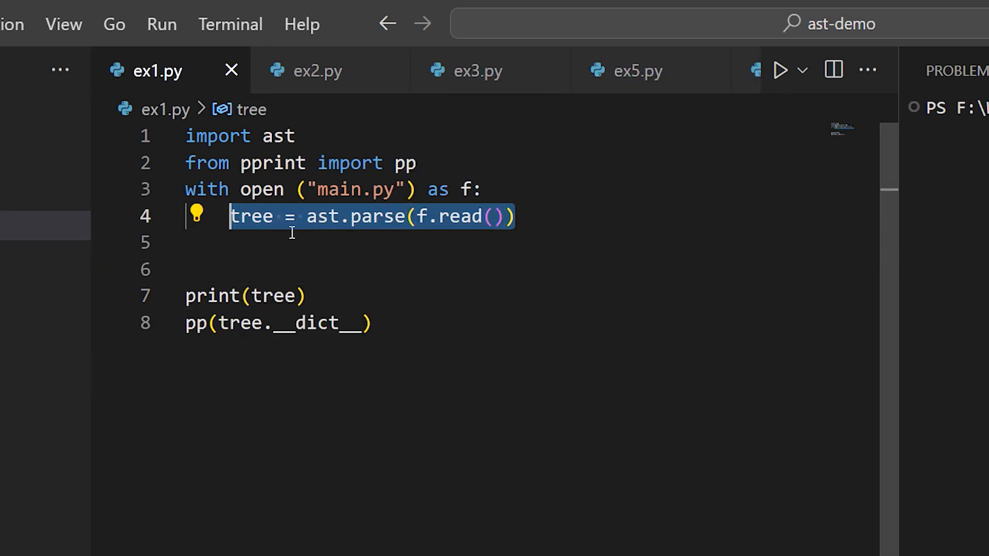
{"action": "mouse_move", "coordinate": [564, 275]}
{"action": "type", "text": "py .\\ex1.py"}
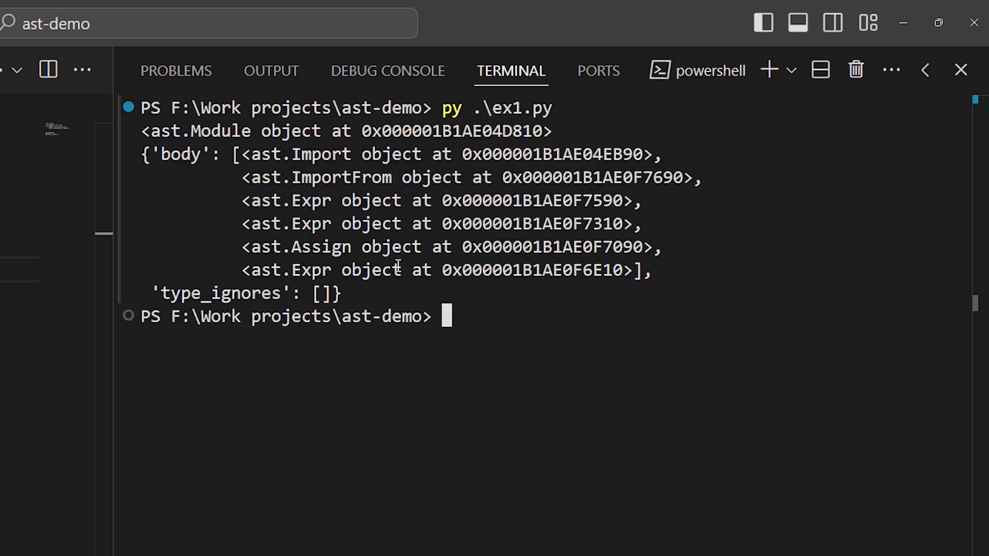
{"action": "mouse_move", "coordinate": [632, 324]}
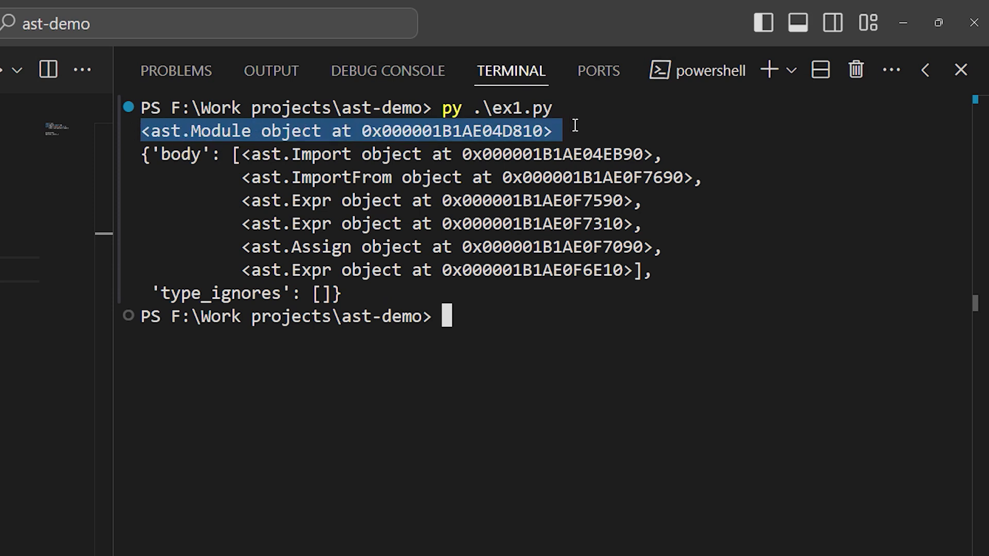
{"action": "mouse_move", "coordinate": [623, 112]}
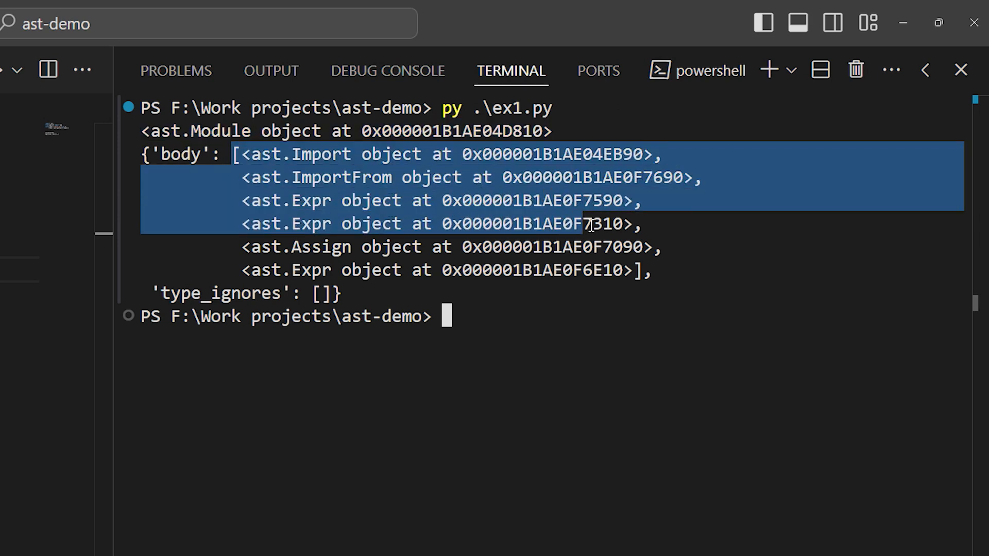
{"action": "left_click_drag", "start_coordinate": [586, 224], "coordinate": [650, 270]}
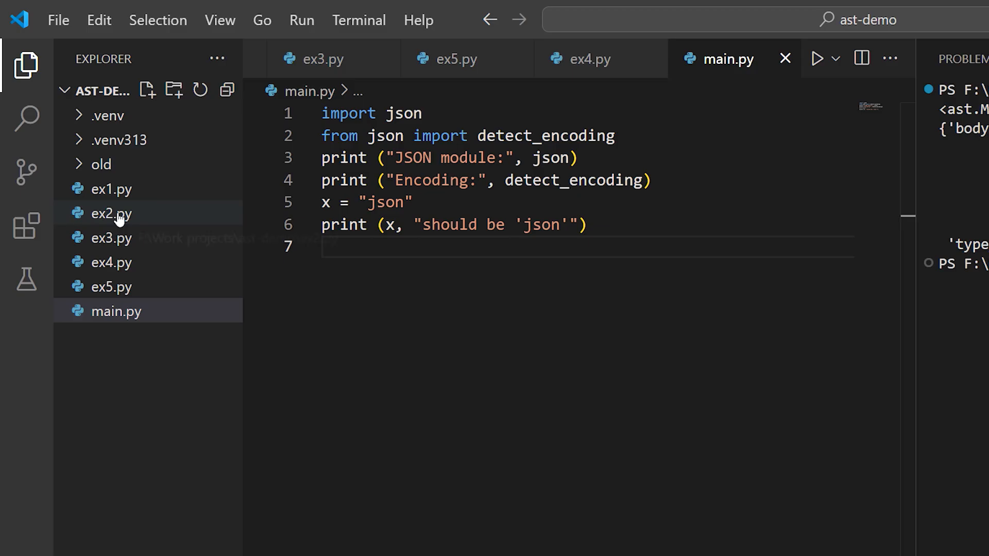
Show ex2.py and scroll through its ast.walk output listing each node's fields
{"action": "left_click", "coordinate": [111, 213]}
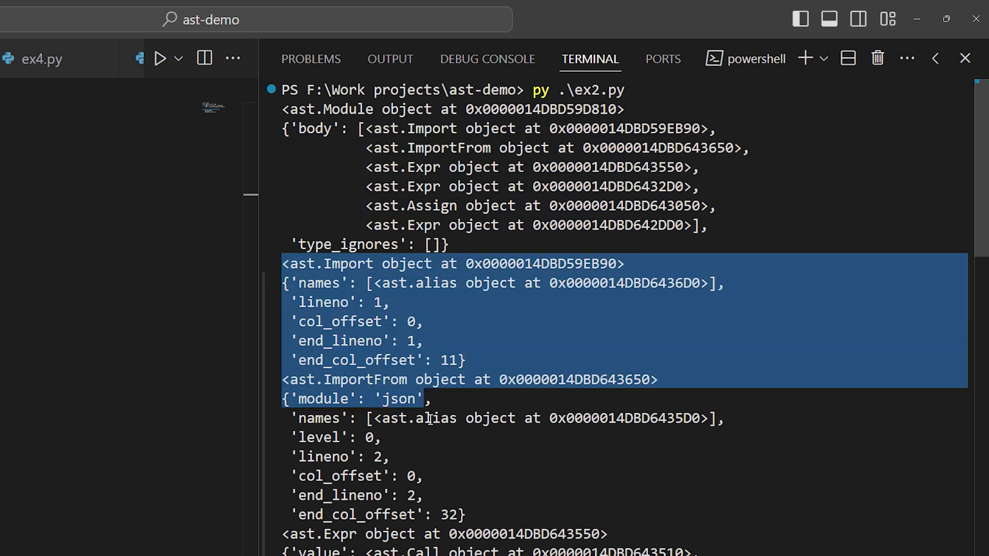
{"action": "scroll", "scroll_direction": "down", "scroll_amount": 3}
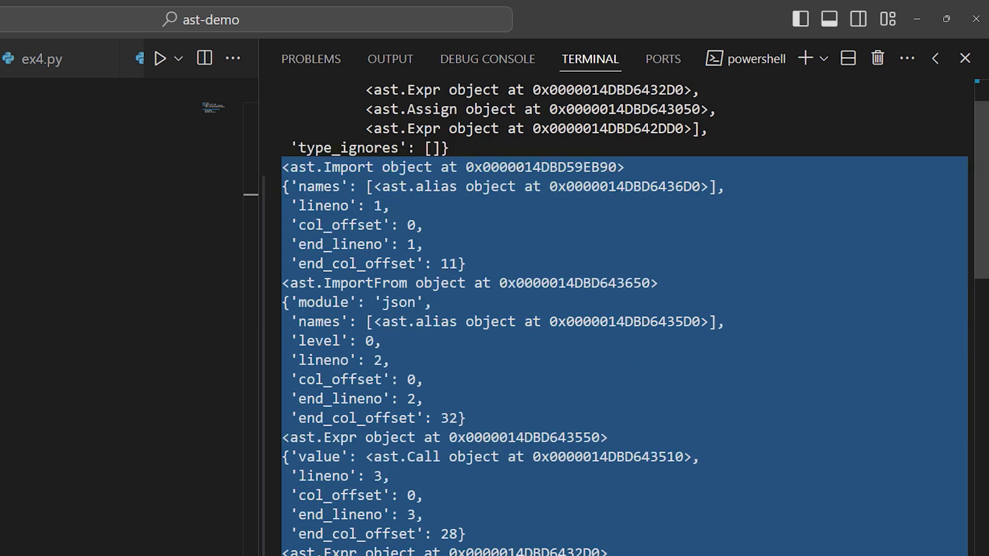
{"action": "scroll", "scroll_direction": "down", "scroll_amount": 3}
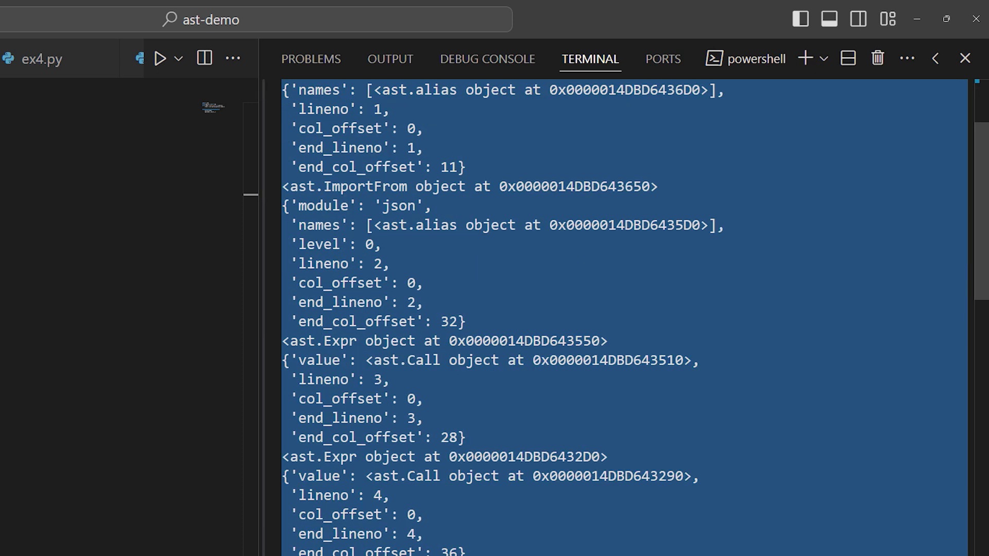
{"action": "scroll", "scroll_direction": "down", "scroll_amount": 3}
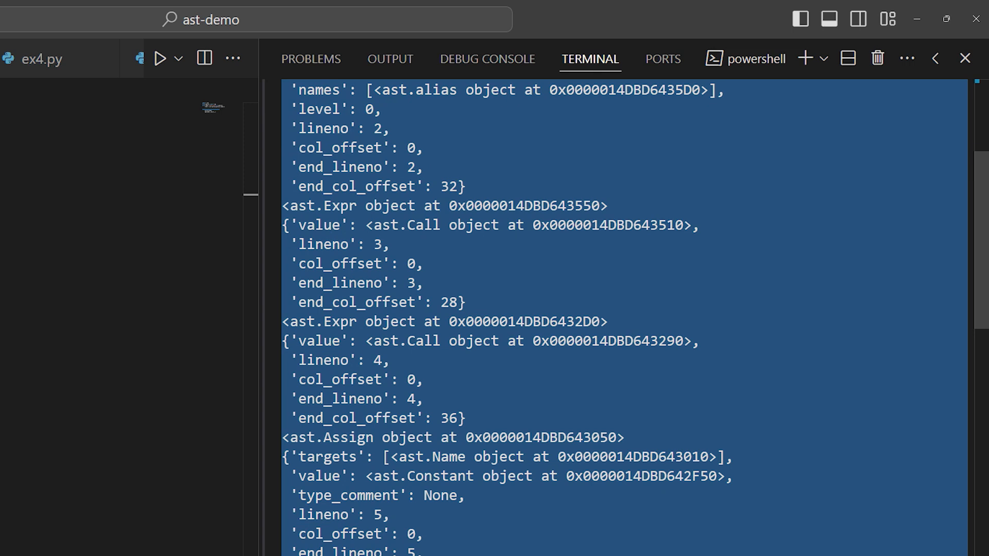
{"action": "scroll", "scroll_direction": "down", "scroll_amount": 3}
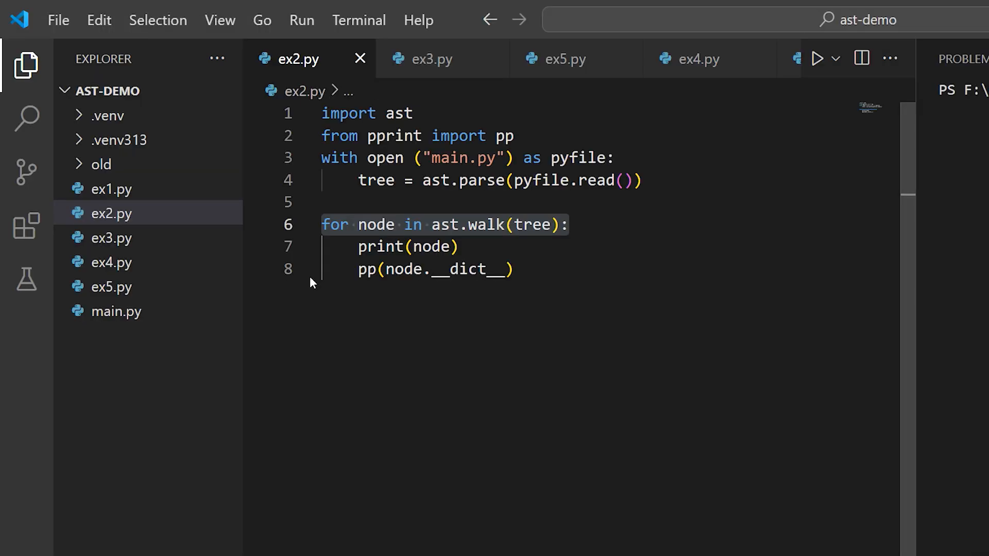
Show ex3.py and point out its Visitor class and visit_Import method
{"action": "left_click", "coordinate": [431, 58]}
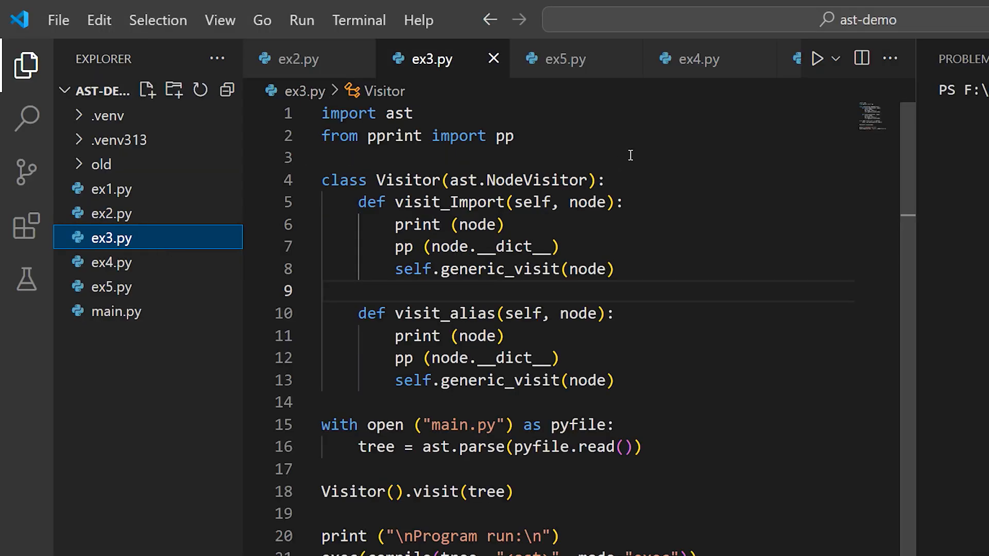
{"action": "double_click", "coordinate": [535, 179]}
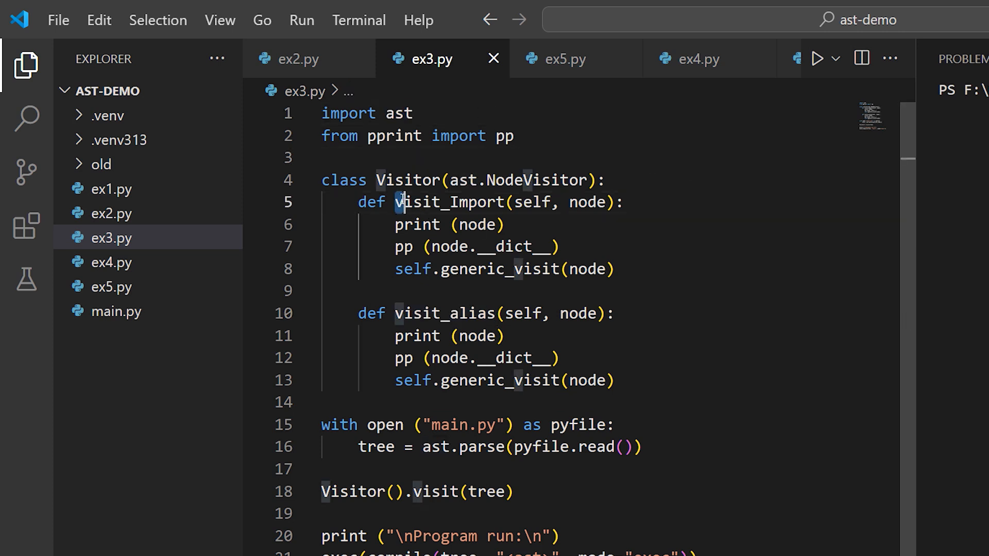
{"action": "double_click", "coordinate": [449, 202]}
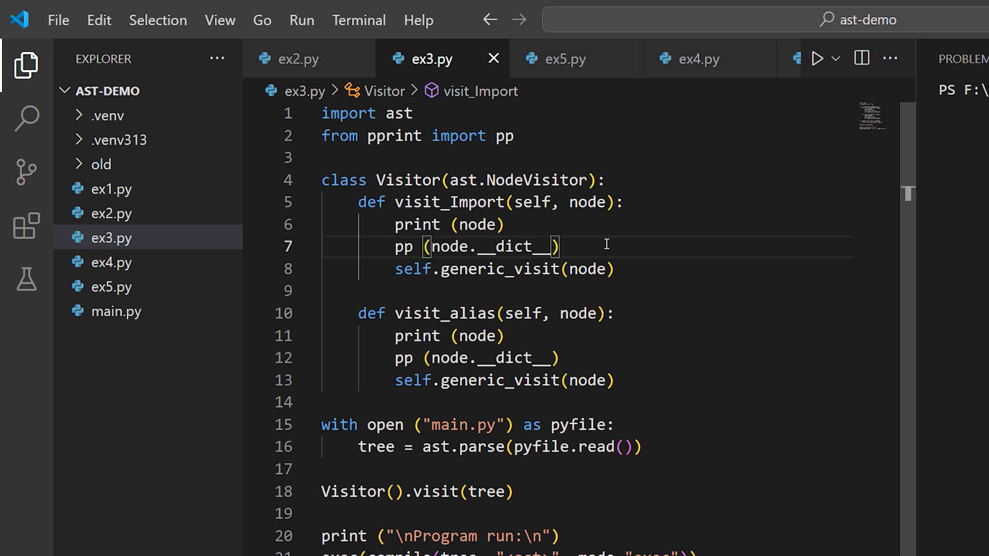
{"action": "mouse_move", "coordinate": [470, 312]}
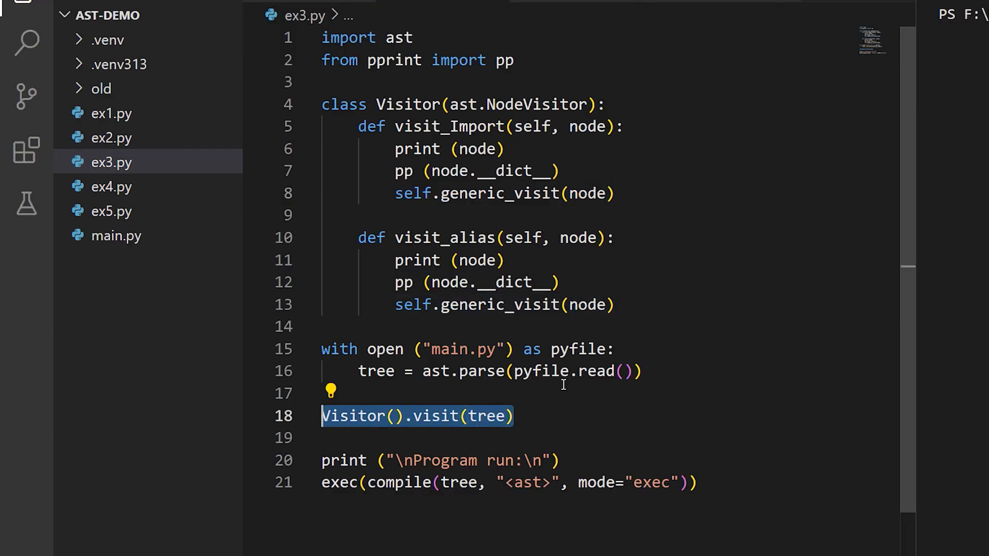
{"action": "mouse_move", "coordinate": [709, 482]}
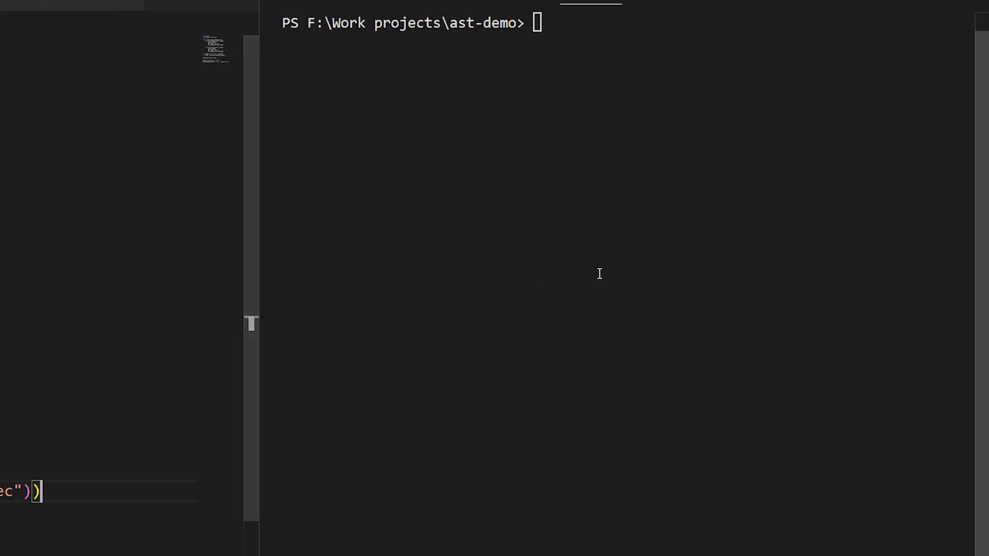
Run py .\ex3.py and point out the json and detect_encoding aliases in its output
{"action": "type", "text": "py .\\ex3.py"}
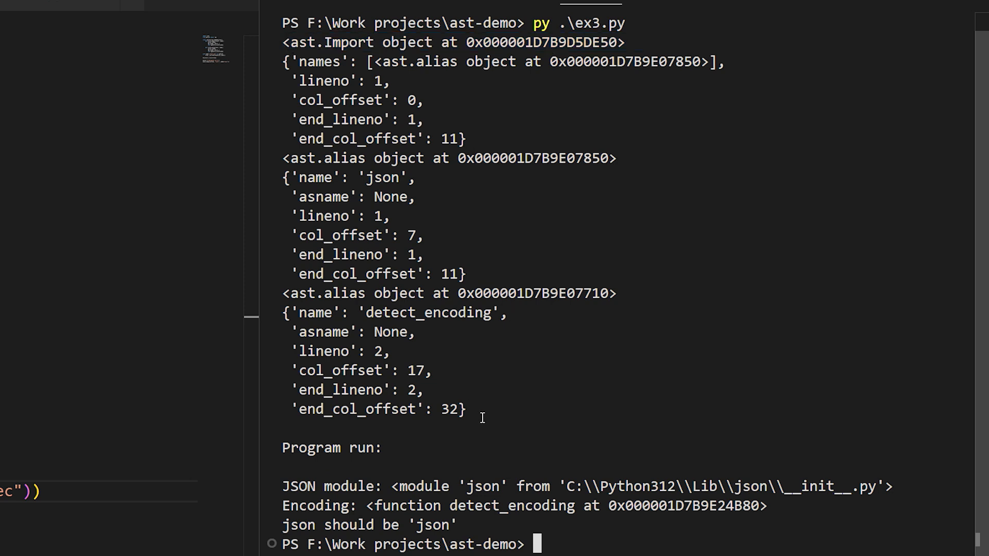
{"action": "left_click_drag", "start_coordinate": [283, 158], "coordinate": [466, 417]}
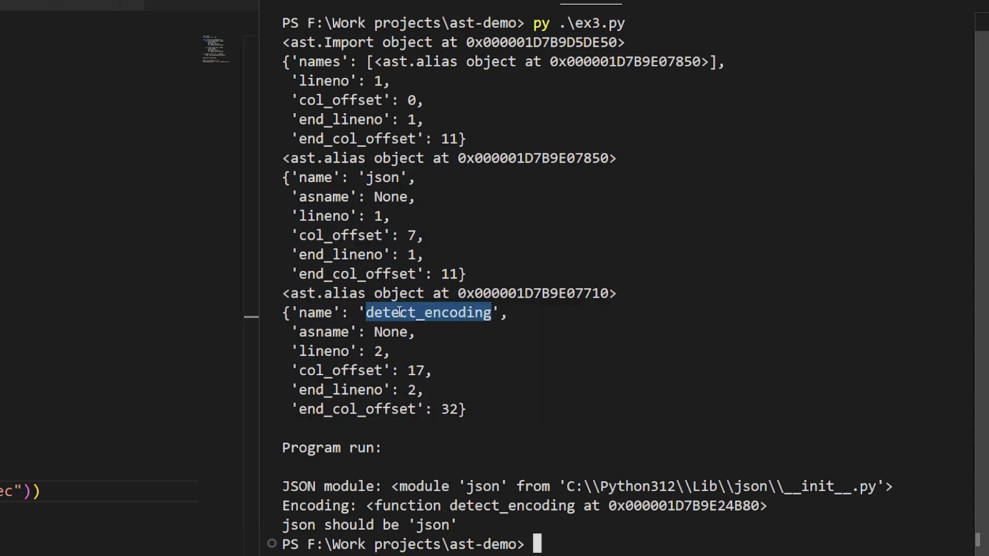
{"action": "double_click", "coordinate": [382, 177]}
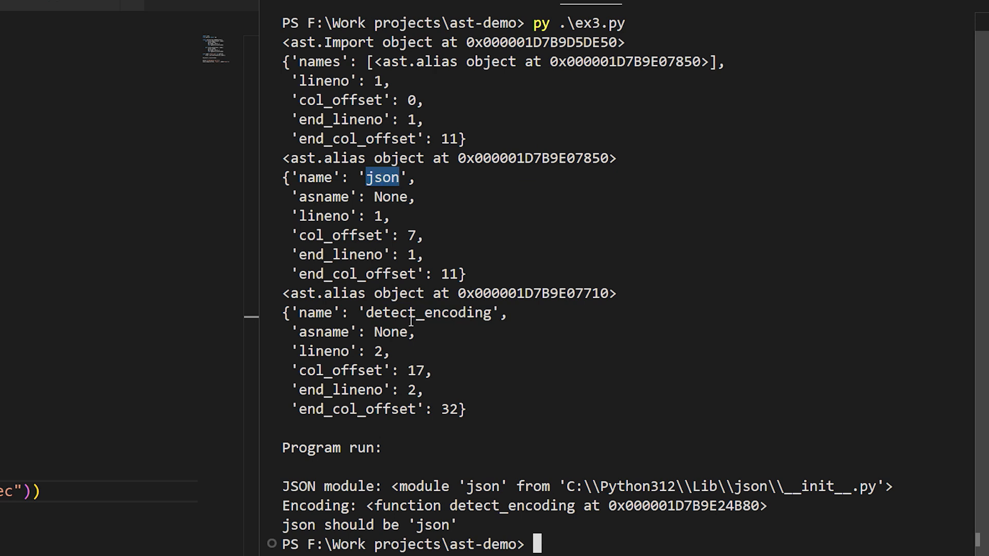
{"action": "double_click", "coordinate": [427, 313]}
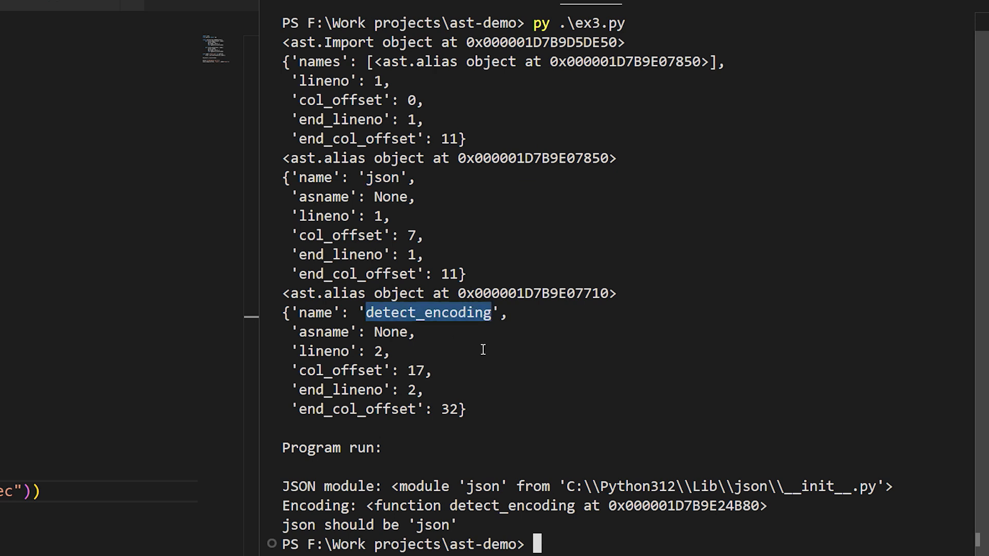
{"action": "mouse_move", "coordinate": [484, 352]}
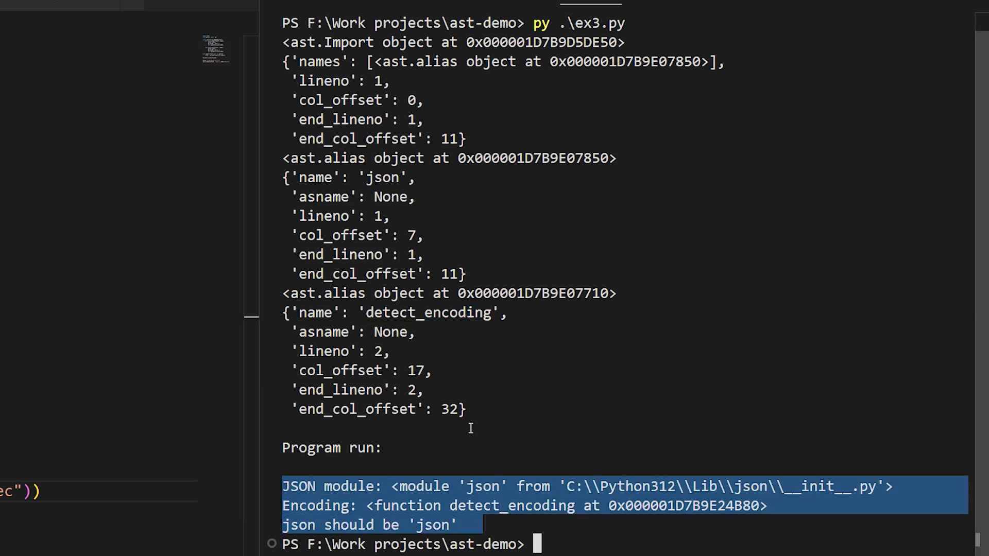
{"action": "double_click", "coordinate": [482, 486]}
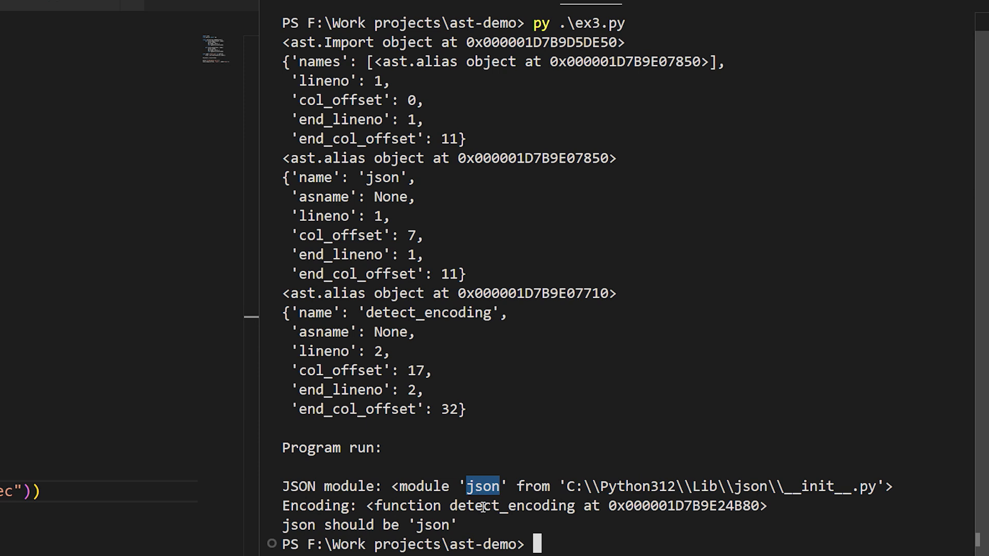
{"action": "double_click", "coordinate": [512, 505]}
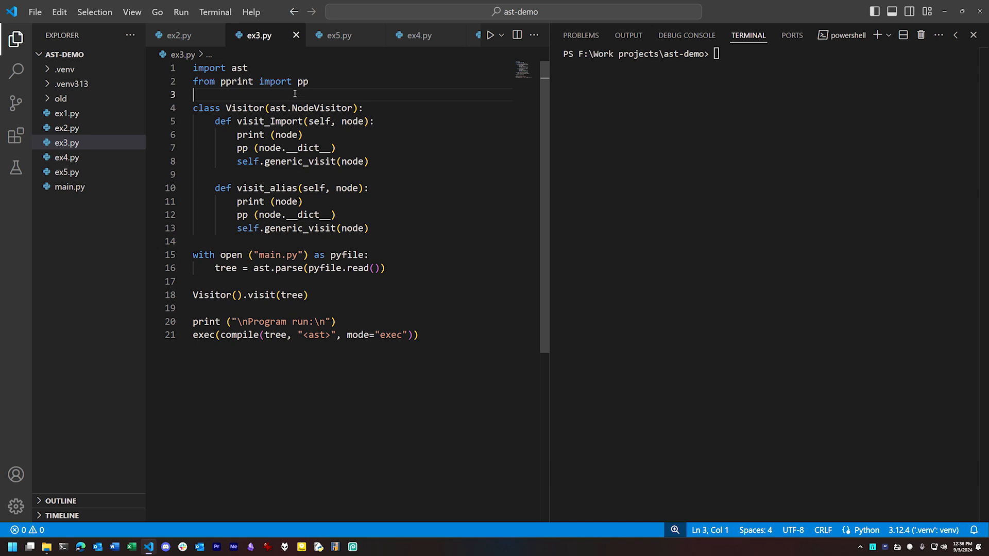
{"action": "left_click", "coordinate": [418, 35]}
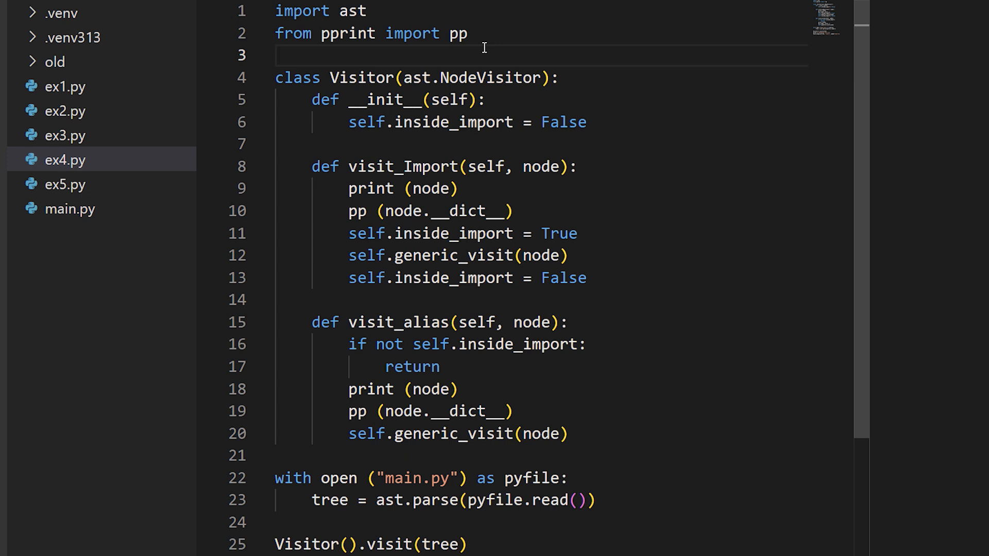
{"action": "mouse_move", "coordinate": [568, 105]}
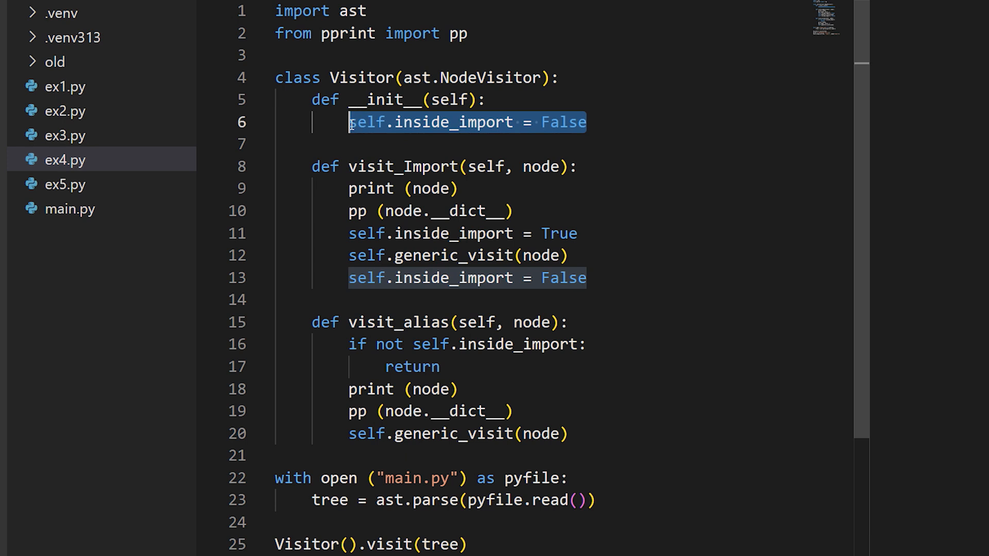
{"action": "mouse_move", "coordinate": [627, 84]}
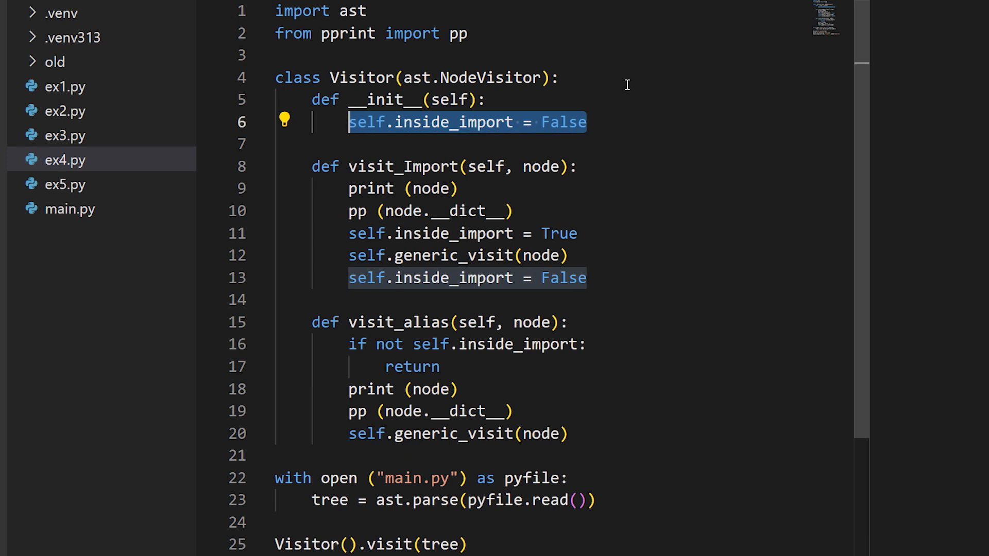
{"action": "mouse_move", "coordinate": [619, 137]}
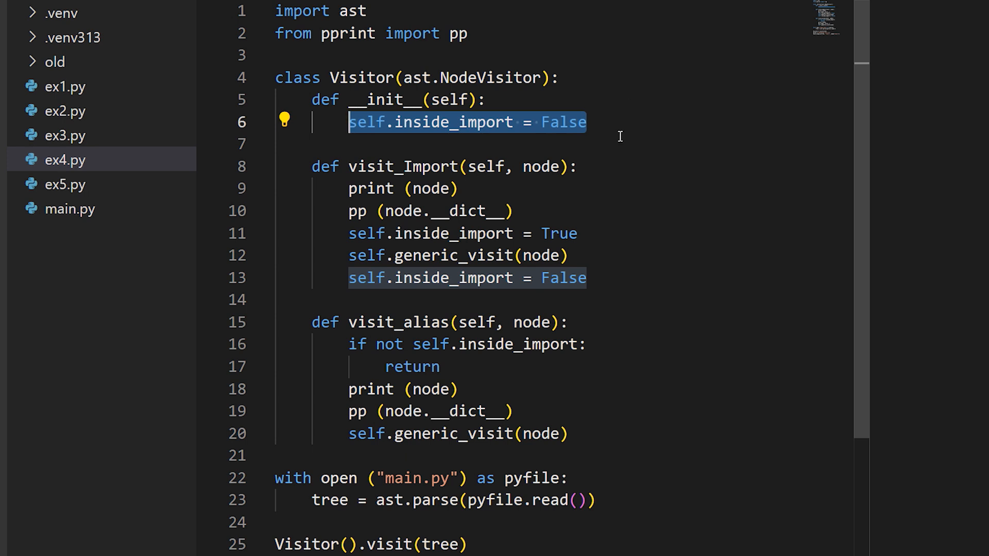
{"action": "mouse_move", "coordinate": [602, 218]}
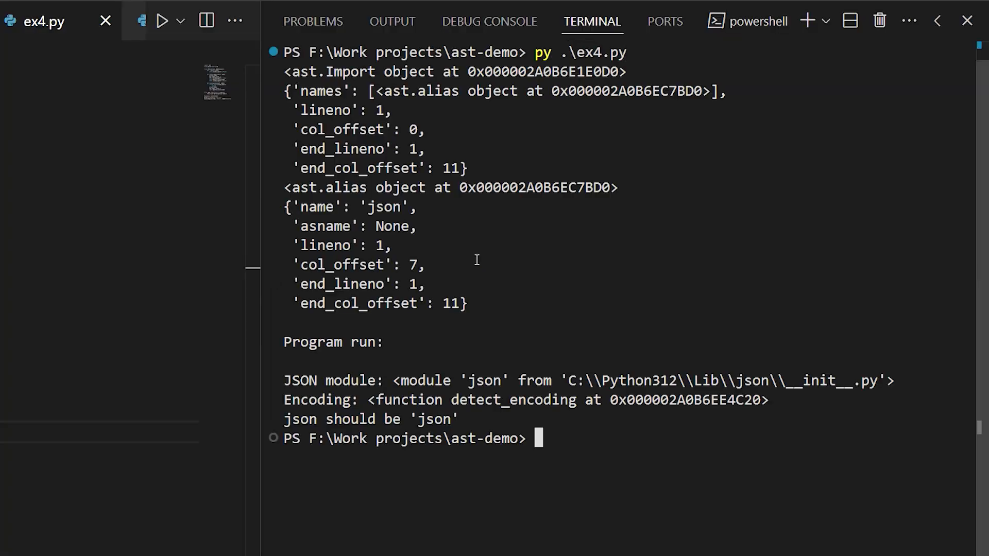
Highlight the printed json Import node dictionary from ex4.py's output
{"action": "left_click_drag", "start_coordinate": [286, 71], "coordinate": [467, 168]}
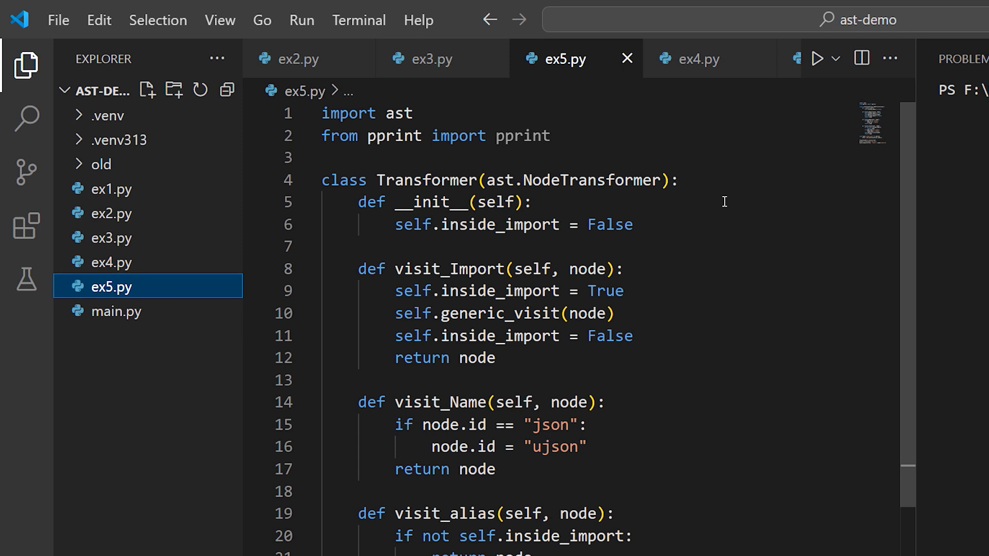
{"action": "mouse_move", "coordinate": [670, 190]}
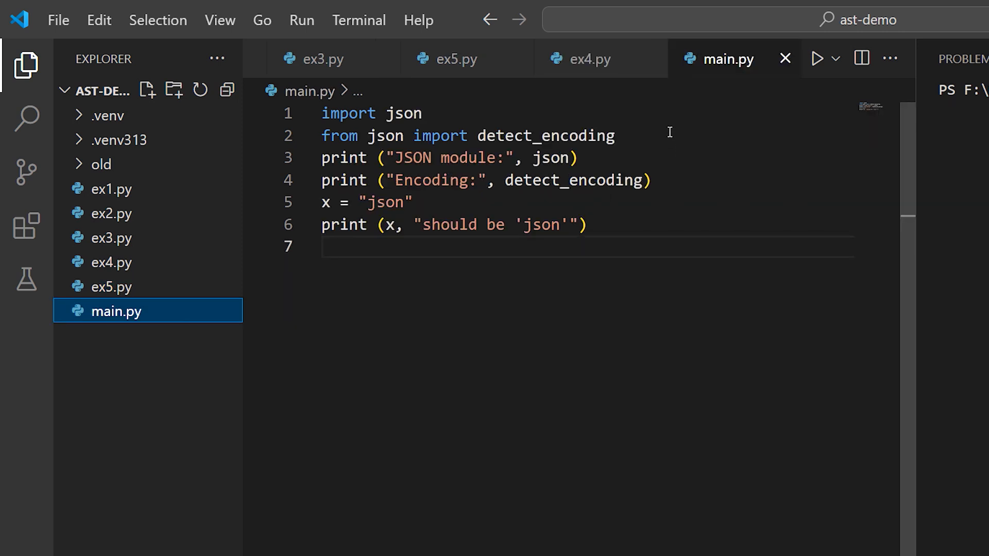
{"action": "mouse_move", "coordinate": [493, 111]}
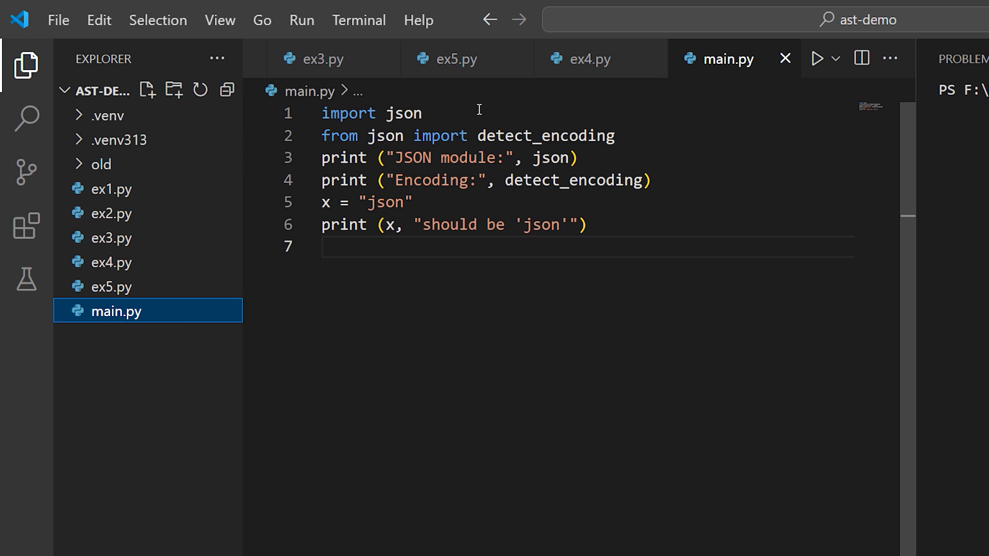
{"action": "mouse_move", "coordinate": [445, 110]}
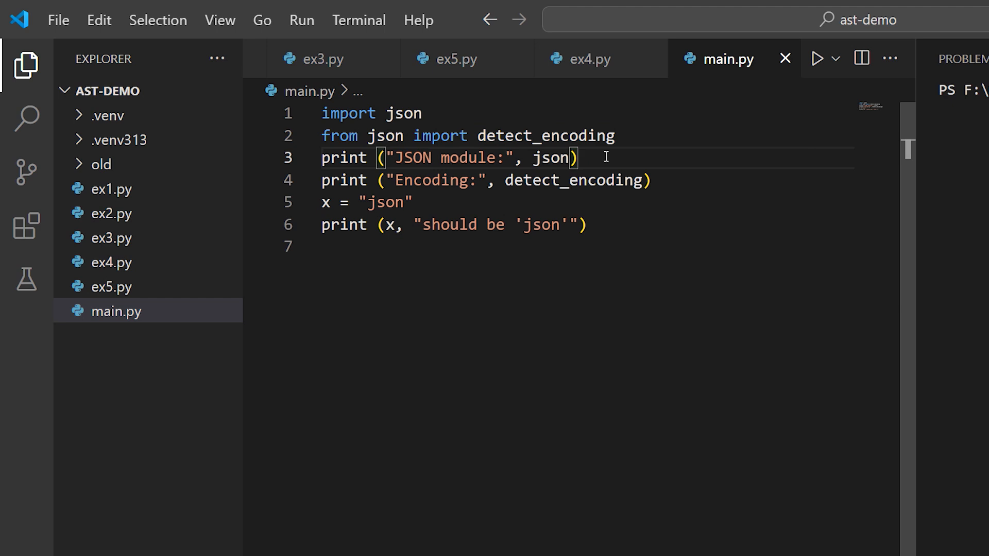
Point out main.py's json module reference, the quoted 'json' string and the import line
{"action": "double_click", "coordinate": [552, 158]}
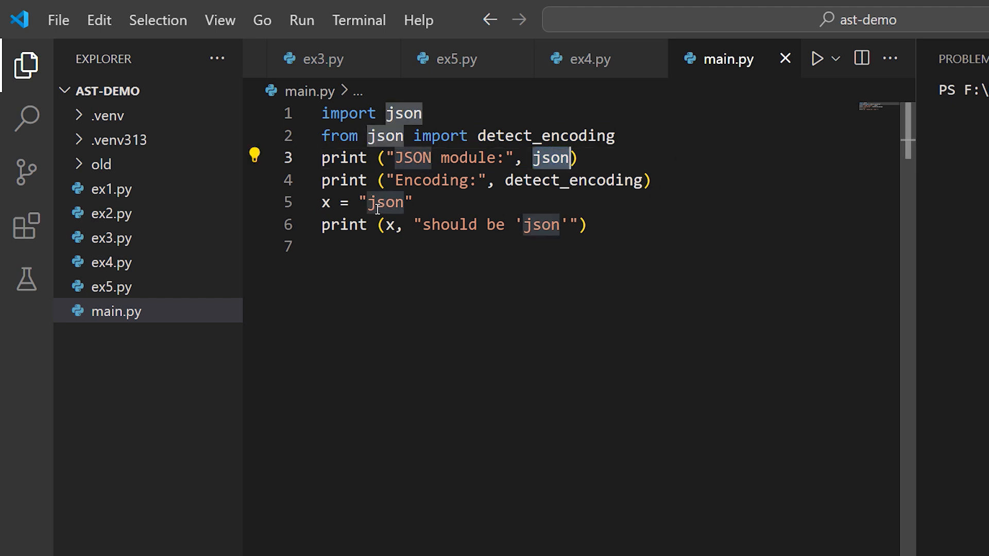
{"action": "double_click", "coordinate": [541, 225]}
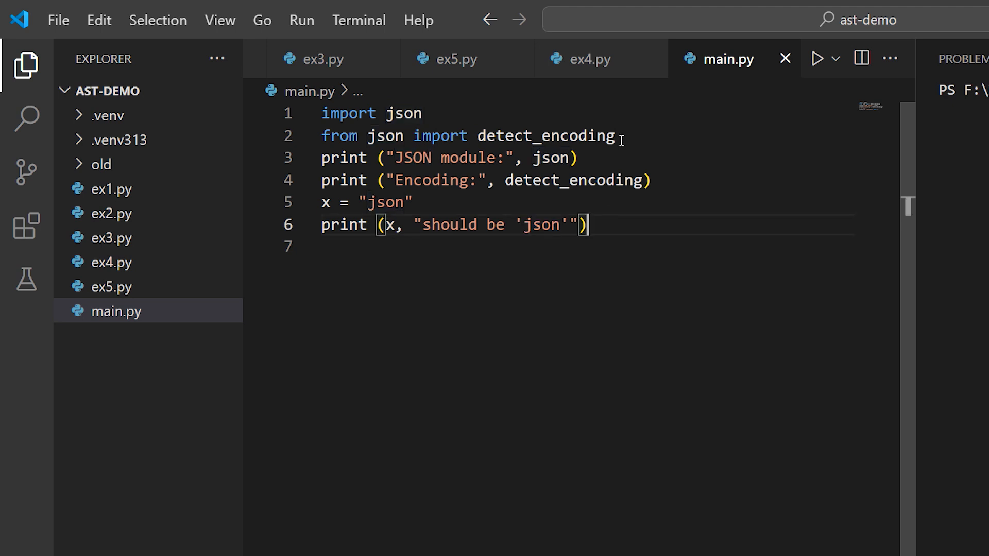
{"action": "double_click", "coordinate": [379, 136]}
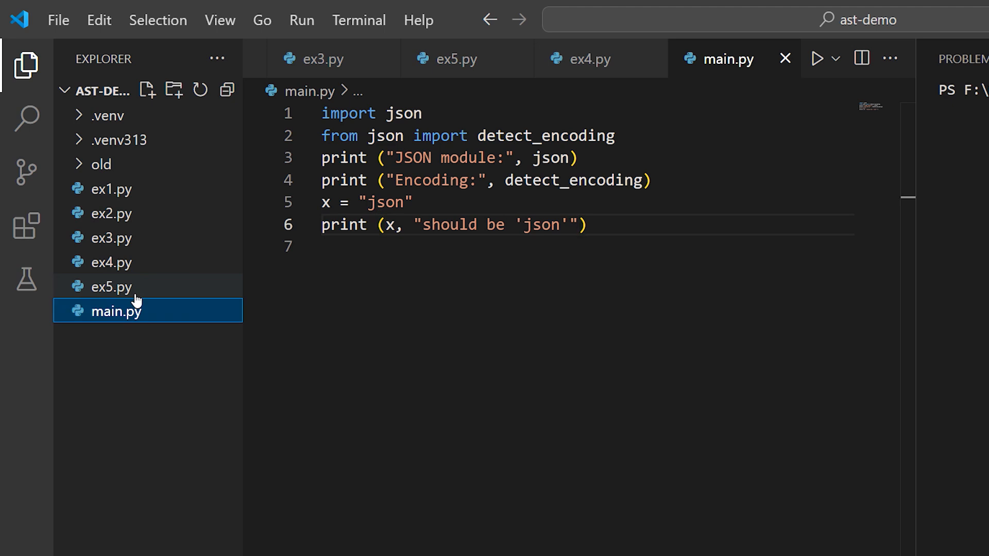
Show ex5.py's visit_Import method that flags import lines and returns the node
{"action": "left_click", "coordinate": [112, 287]}
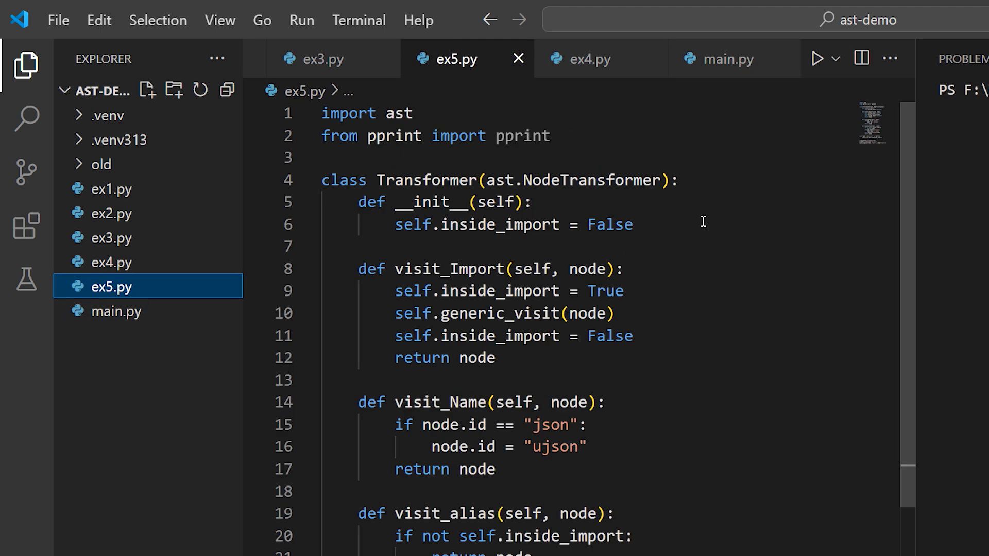
{"action": "double_click", "coordinate": [478, 225]}
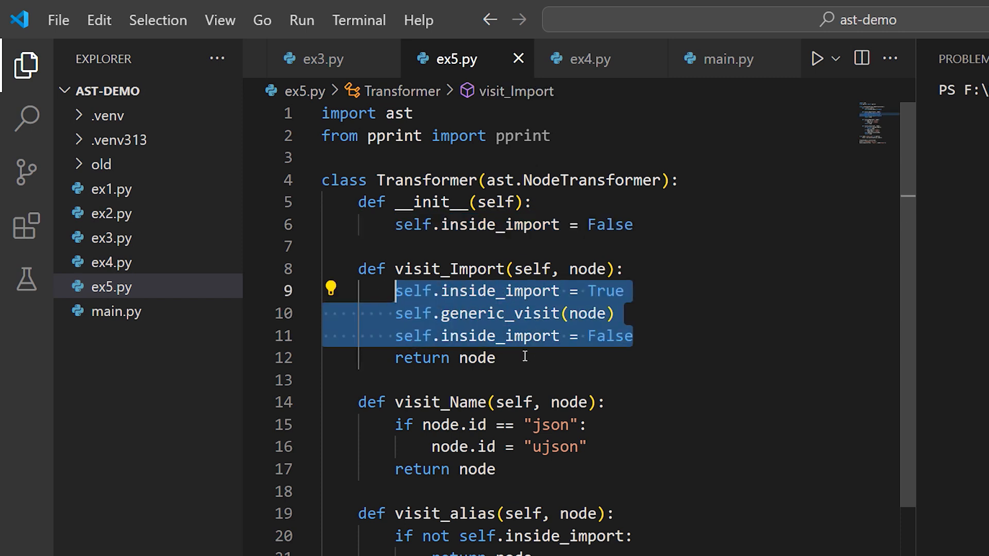
{"action": "left_click", "coordinate": [445, 359]}
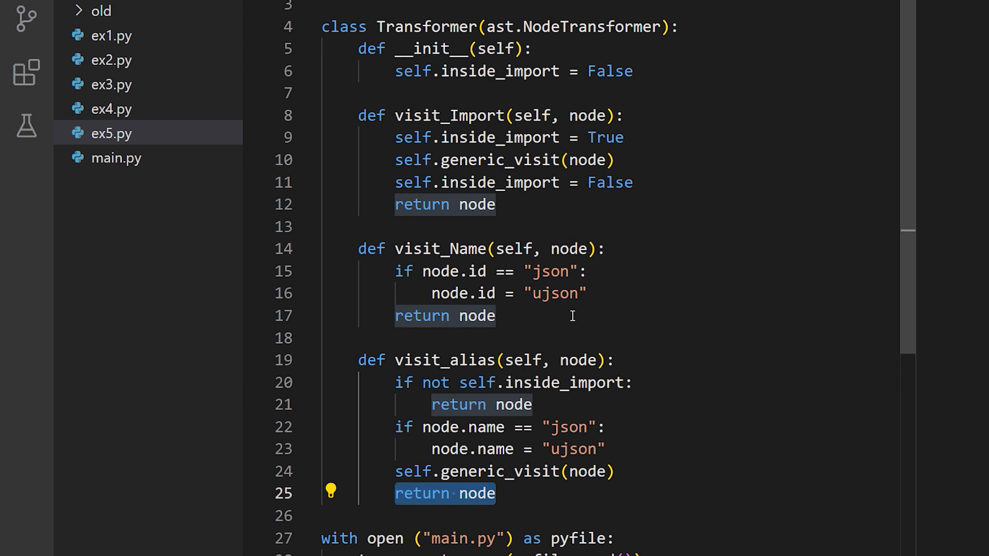
{"action": "left_click", "coordinate": [496, 317]}
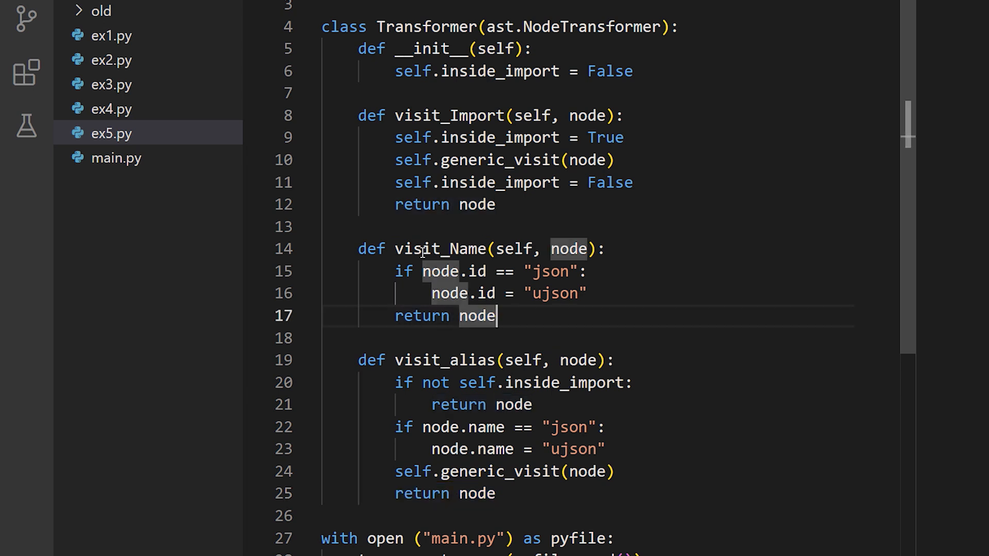
Point out visit_Name and the ujson replacement applied when the name is json
{"action": "double_click", "coordinate": [440, 248]}
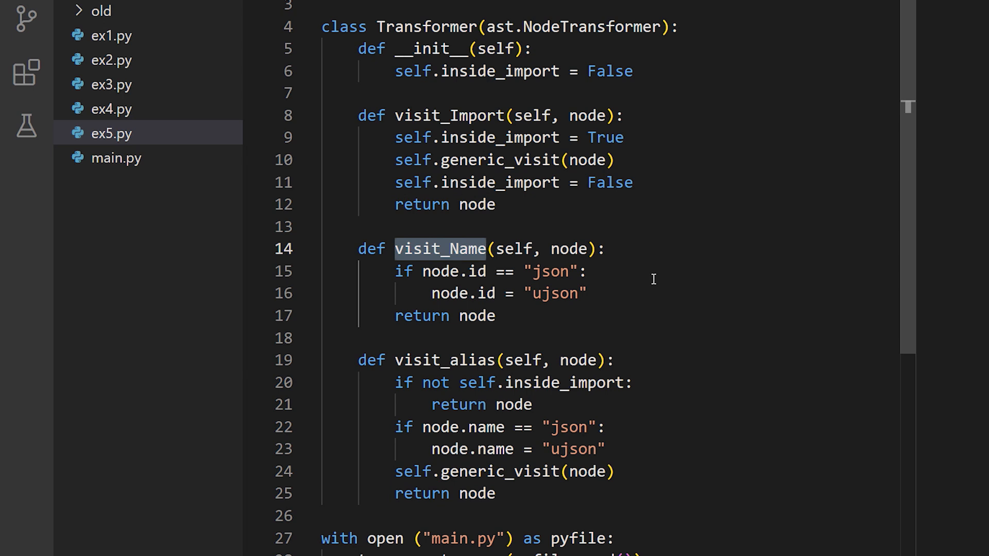
{"action": "mouse_move", "coordinate": [647, 281]}
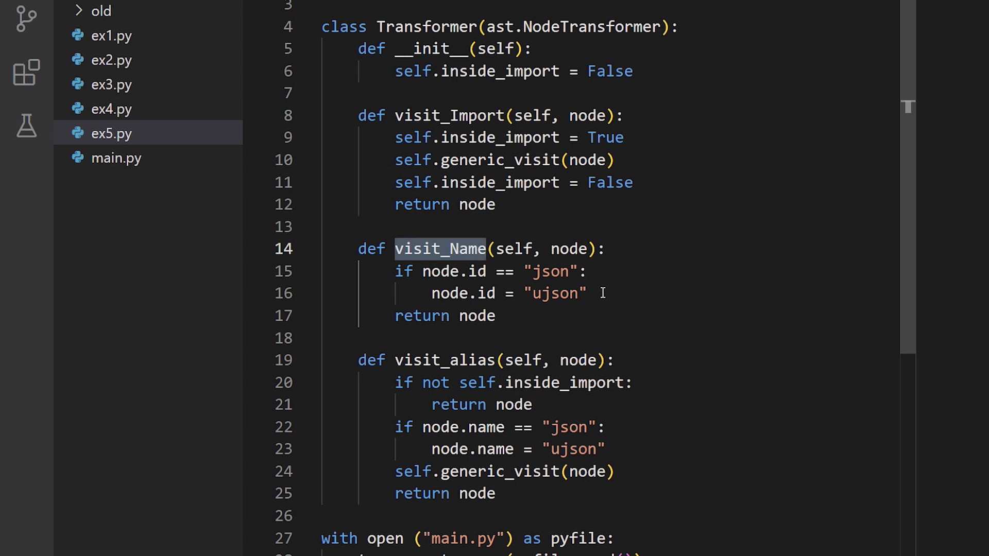
{"action": "double_click", "coordinate": [445, 361]}
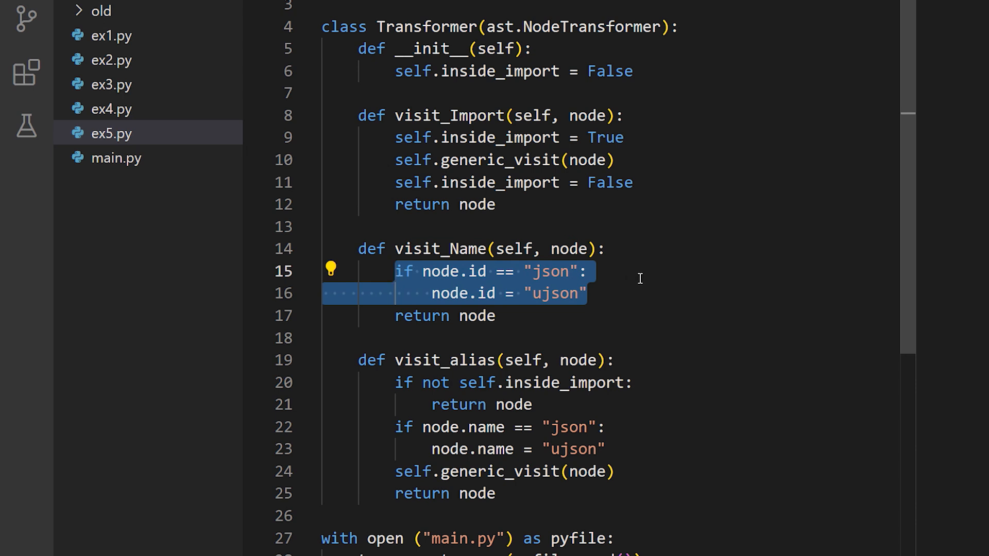
{"action": "left_click", "coordinate": [639, 283]}
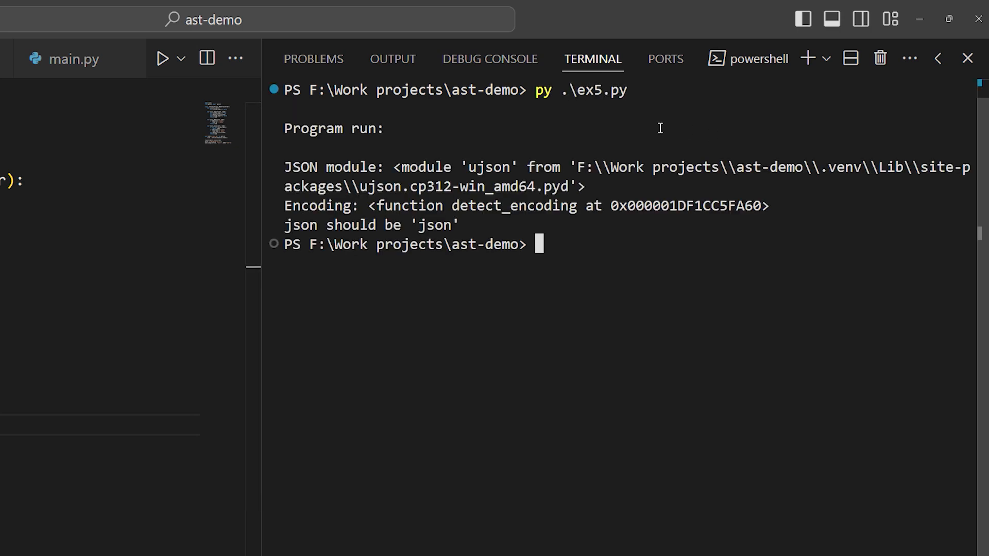
Review ex5.py's output: ujson module, detect_encoding function, unchanged 'json' string line
{"action": "double_click", "coordinate": [488, 167]}
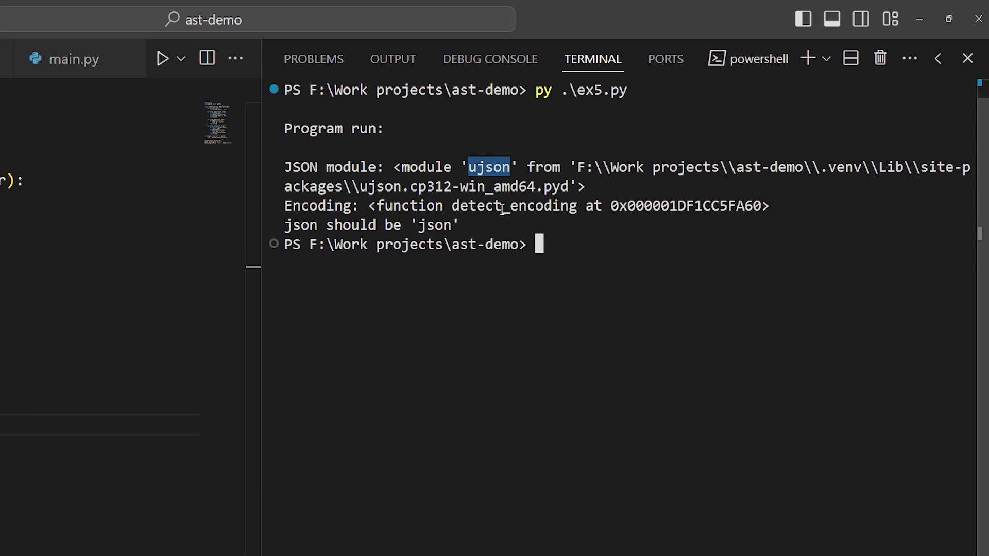
{"action": "double_click", "coordinate": [514, 206]}
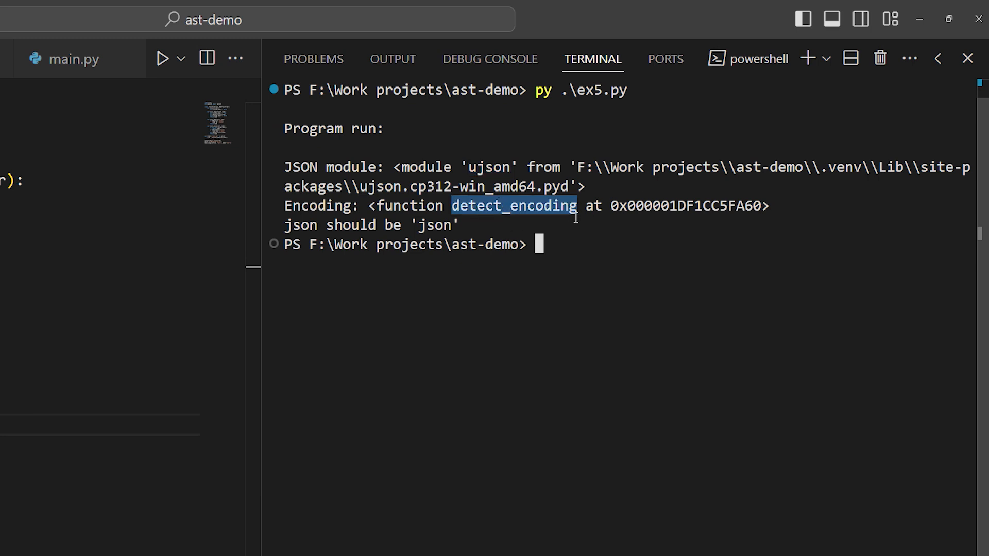
{"action": "mouse_move", "coordinate": [474, 226]}
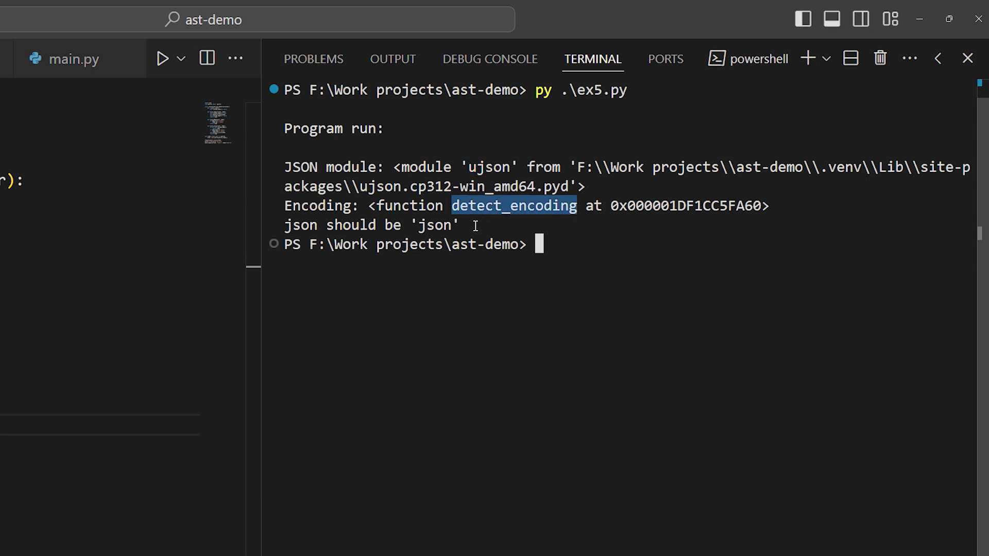
{"action": "left_click_drag", "start_coordinate": [474, 226], "coordinate": [323, 244]}
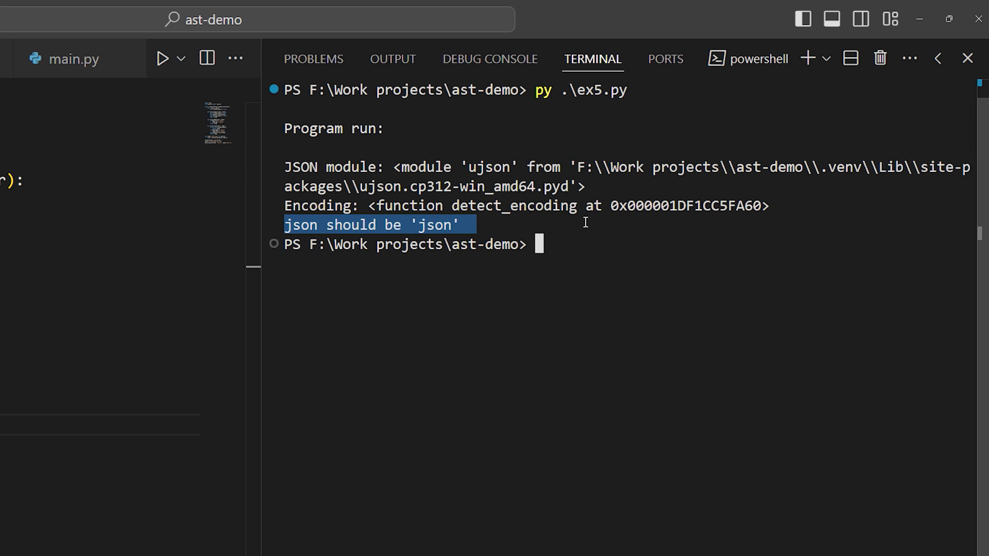
{"action": "mouse_move", "coordinate": [585, 226]}
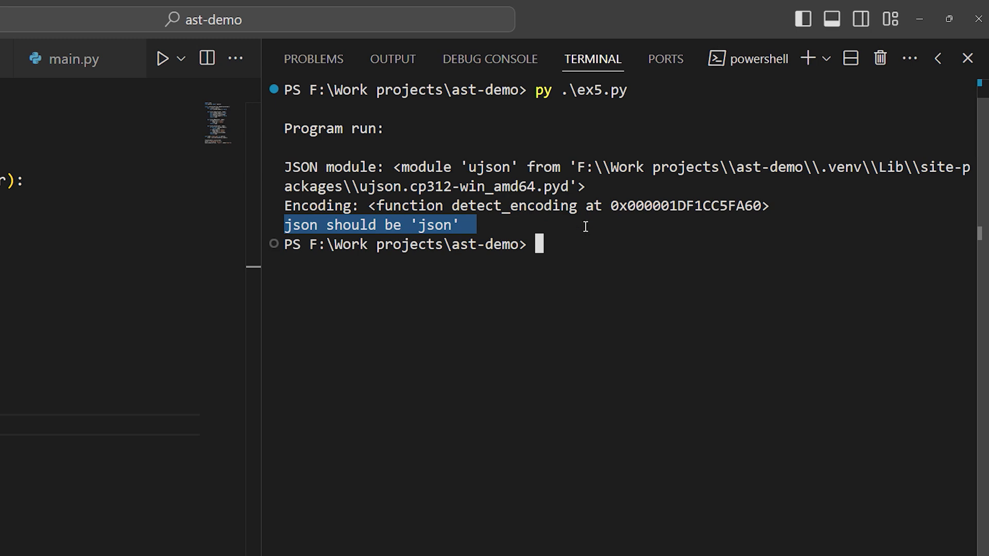